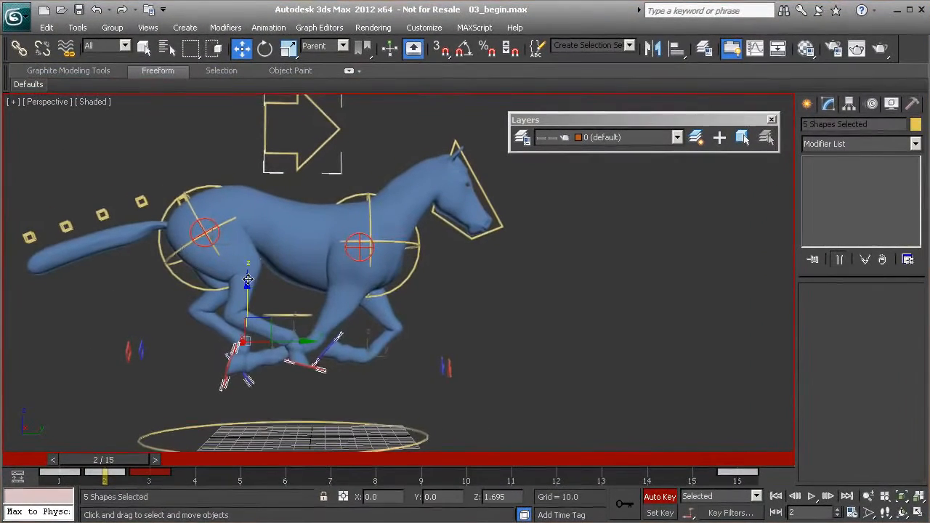
- Scrub the Time Slider back and forth through the gallop cycle, following the hind legs' stride
drag(102, 471, 58, 470)
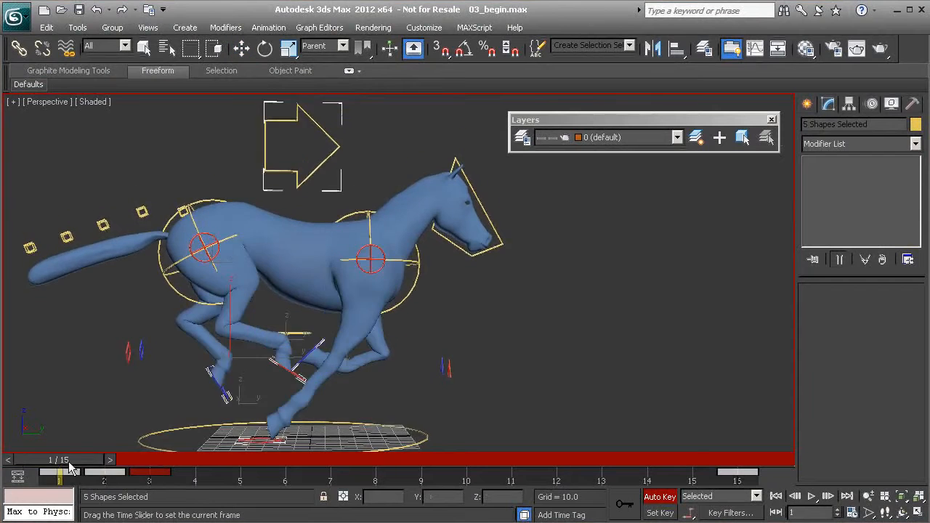
drag(61, 471, 105, 471)
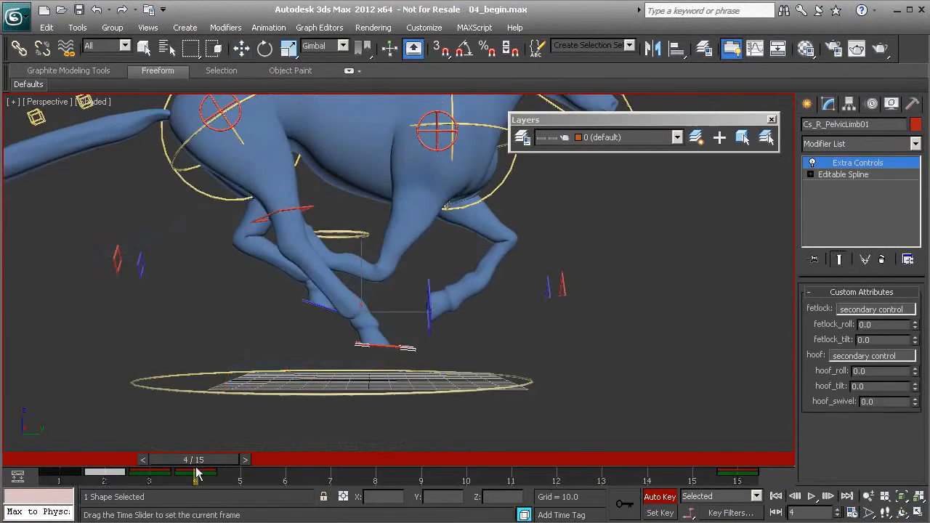
drag(197, 471, 148, 471)
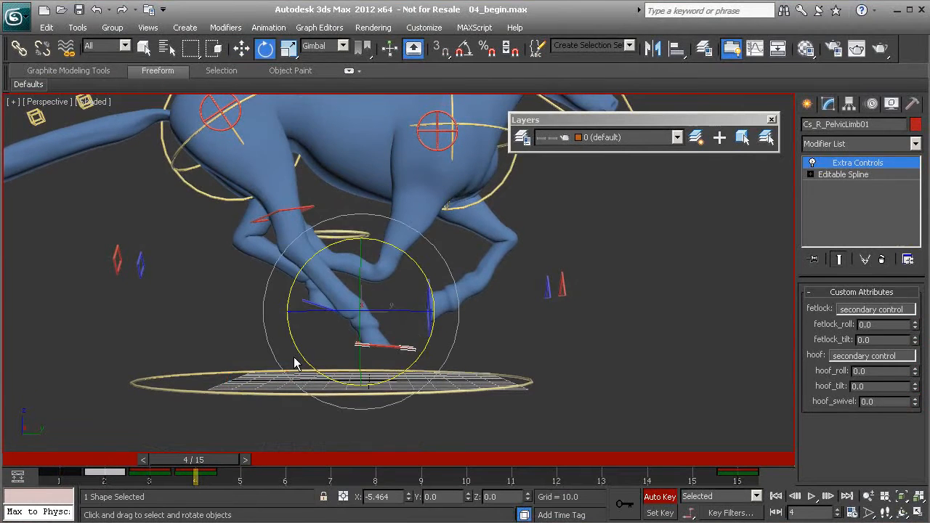
drag(195, 459, 239, 459)
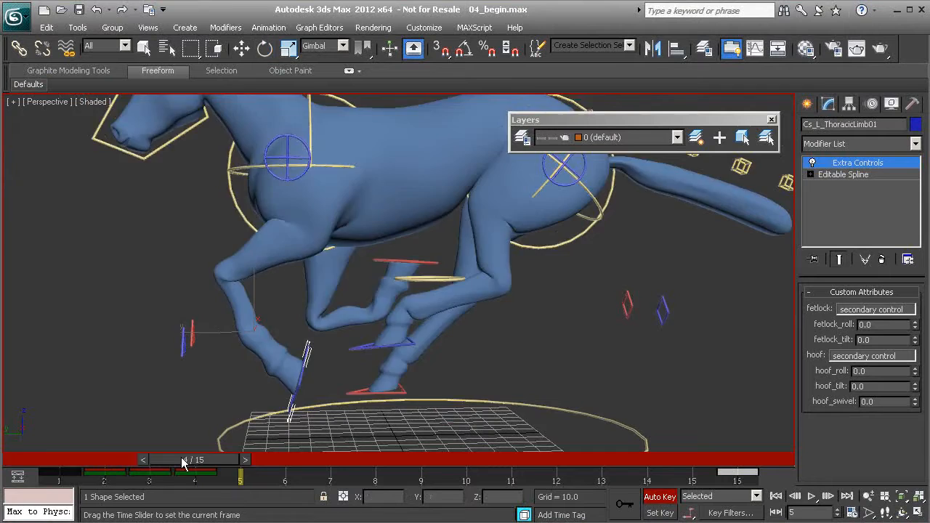
drag(183, 460, 218, 460)
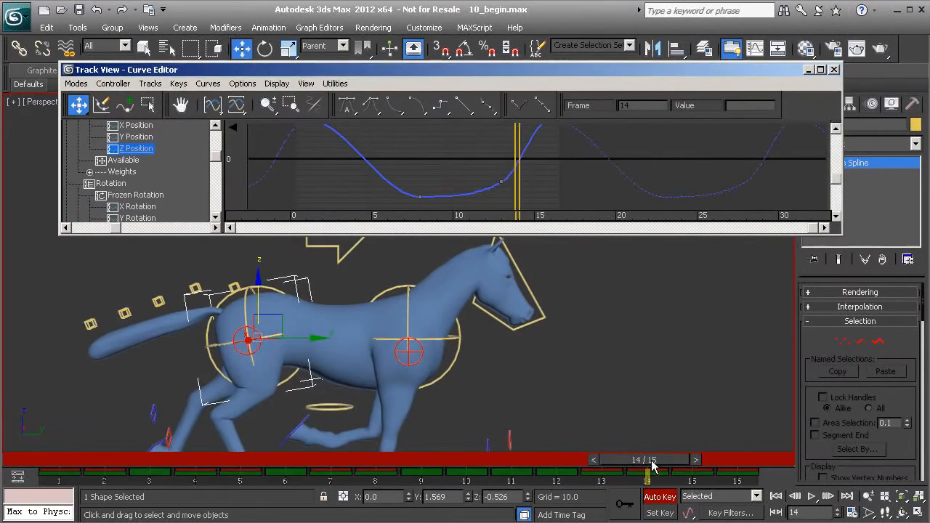
- Scrub to frame 14 near the end of the gallop to compare the position curves with the pose
drag(647, 477, 148, 477)
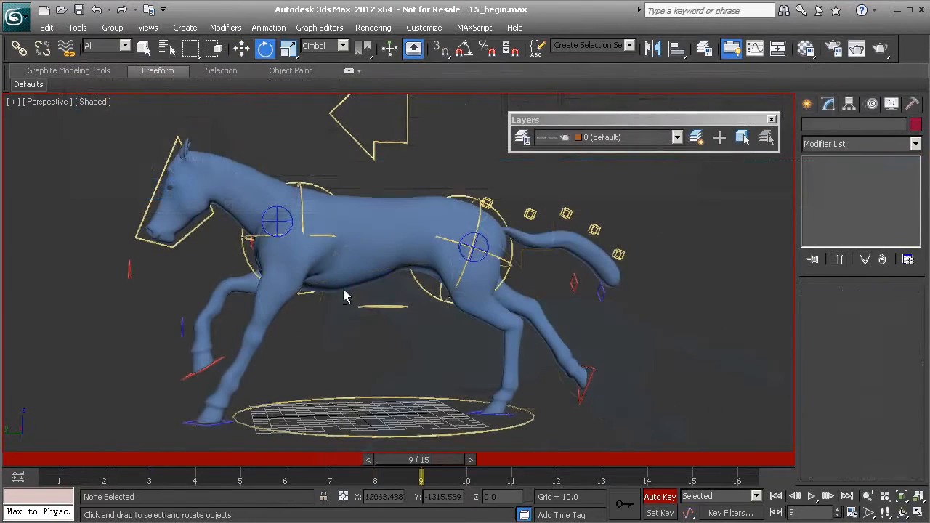
- Rewind the gallop from frame 9 to an earlier frame with the legs gathered mid-stride
drag(421, 459, 239, 459)
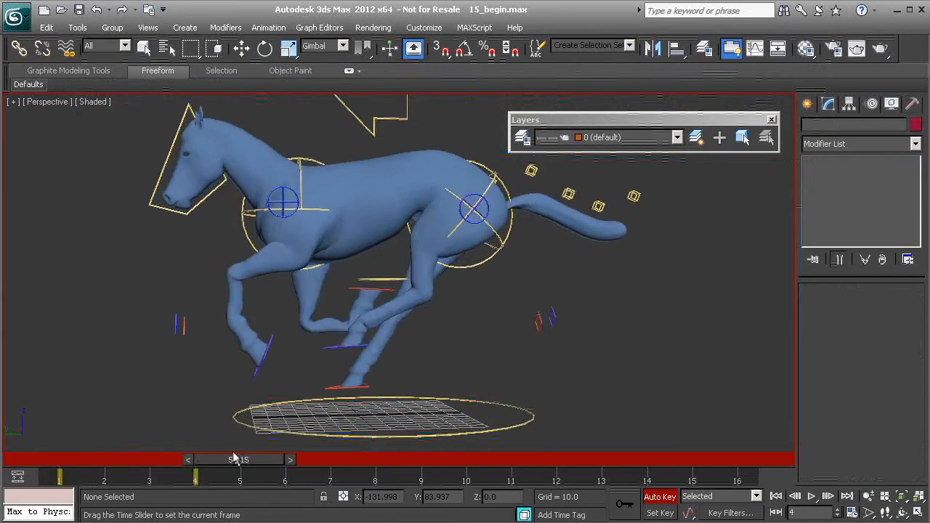